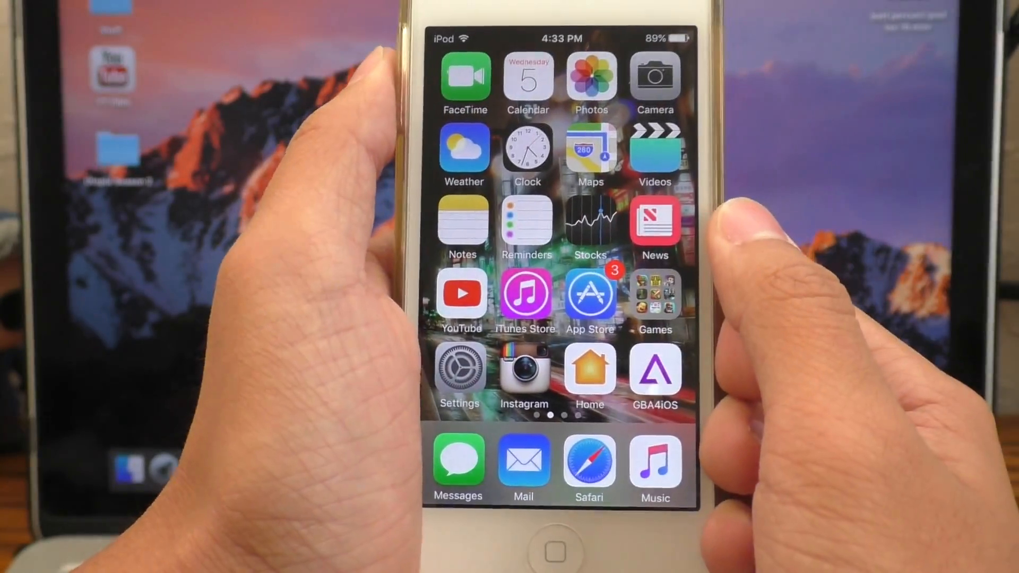
- Dismiss the can't-load-backup message and expand the 10/05/2016 iPod backup in the Backups list
{"action": "left_click", "coordinate": [458, 369]}
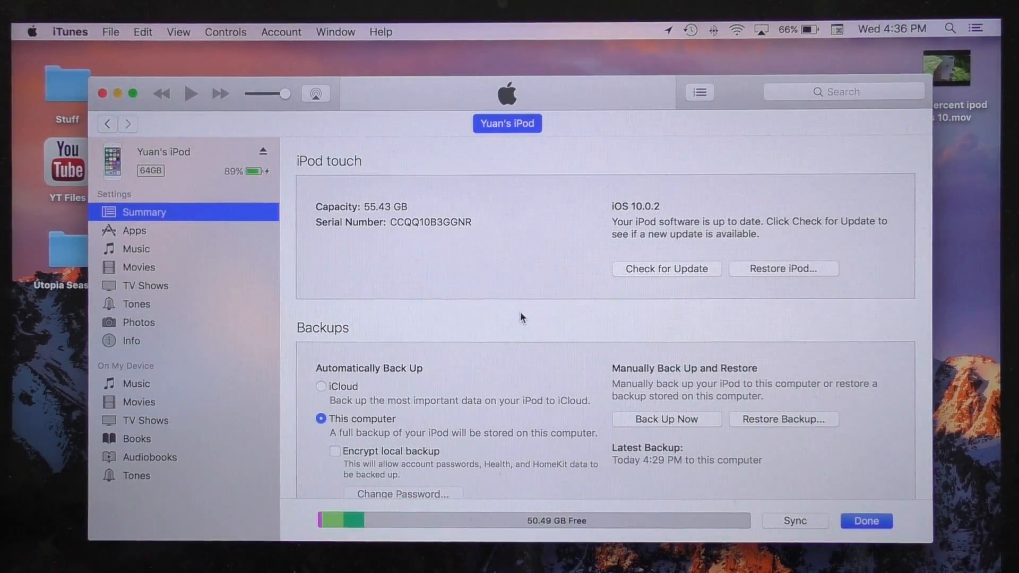
{"action": "mouse_move", "coordinate": [302, 473]}
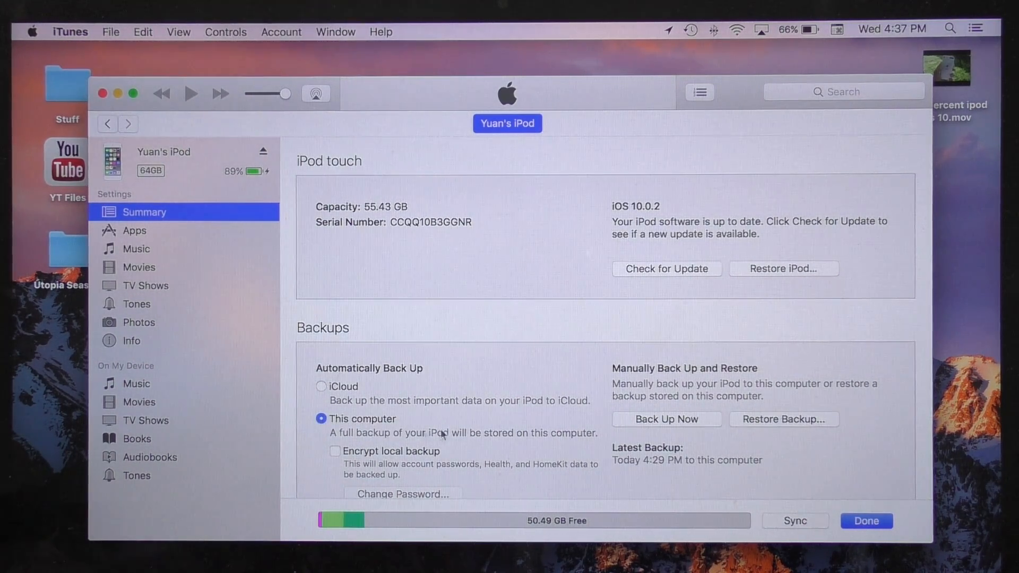
{"action": "mouse_move", "coordinate": [537, 470]}
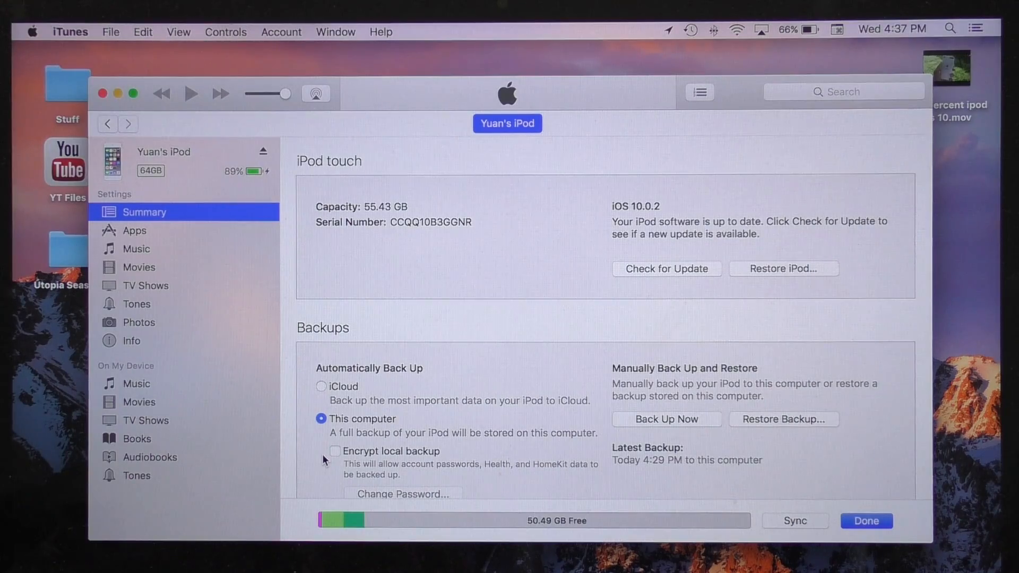
{"action": "mouse_move", "coordinate": [548, 414]}
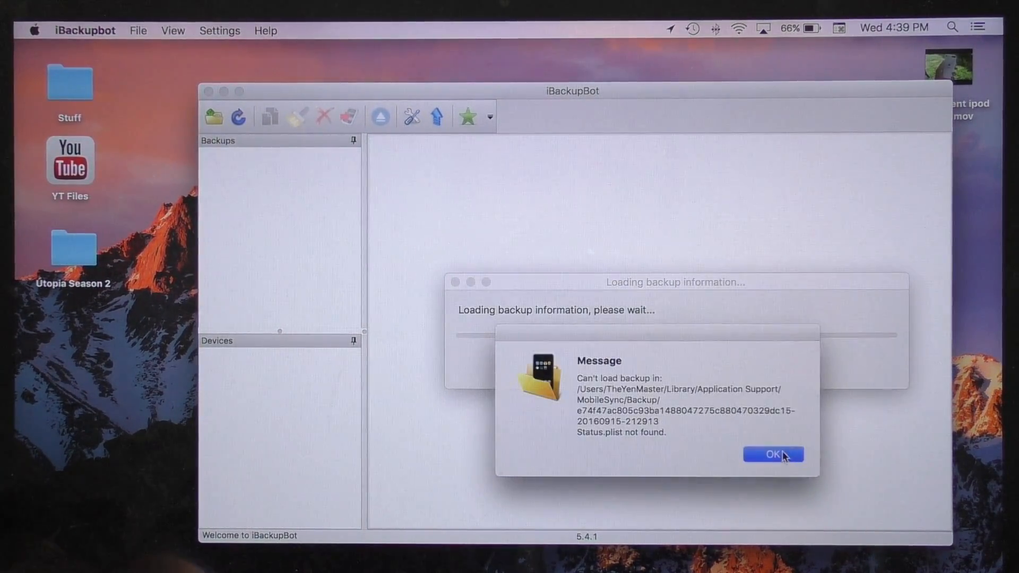
{"action": "left_click", "coordinate": [773, 454]}
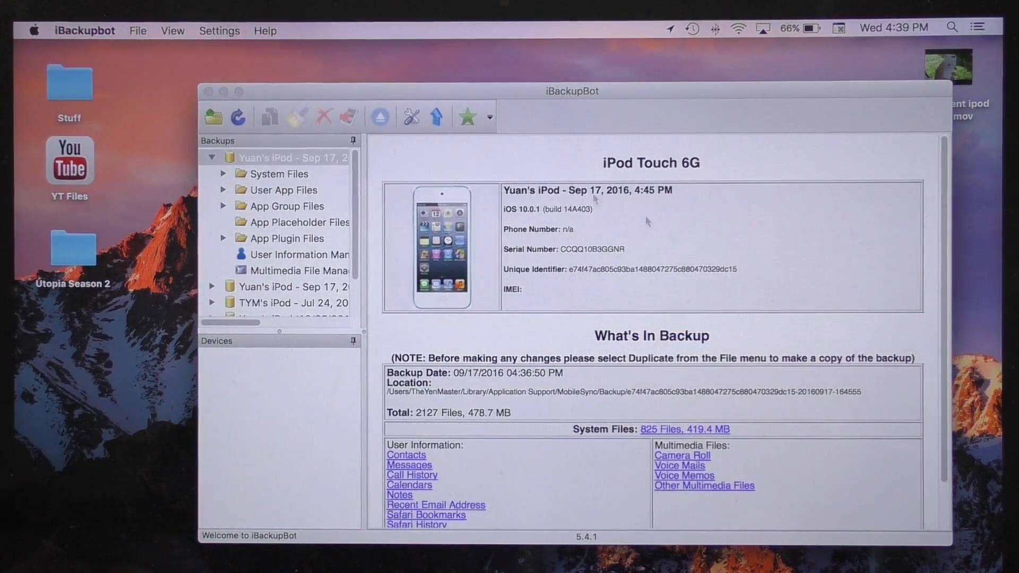
{"action": "double_click", "coordinate": [661, 164]}
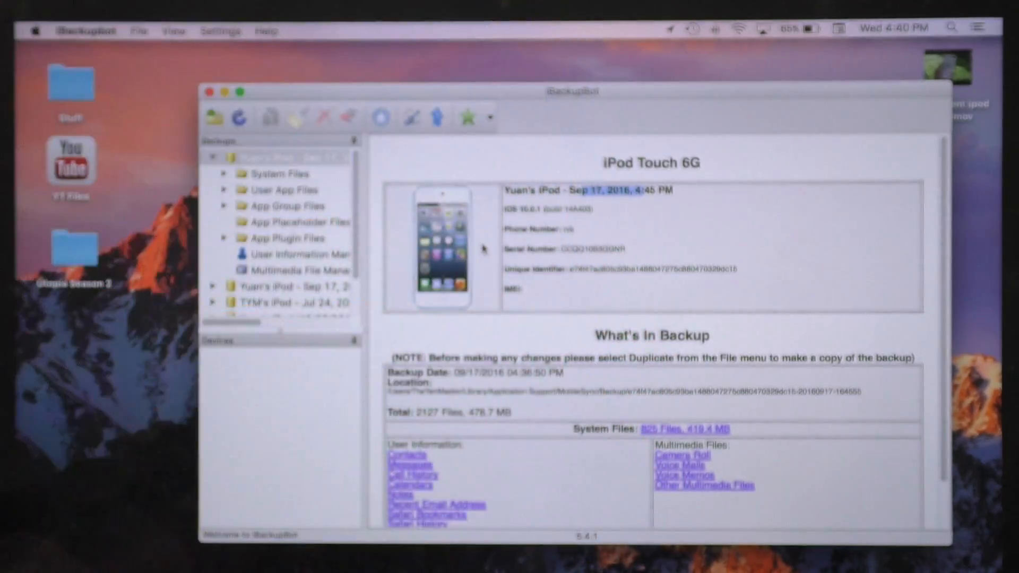
{"action": "scroll", "scroll_direction": "down", "scroll_amount": 3}
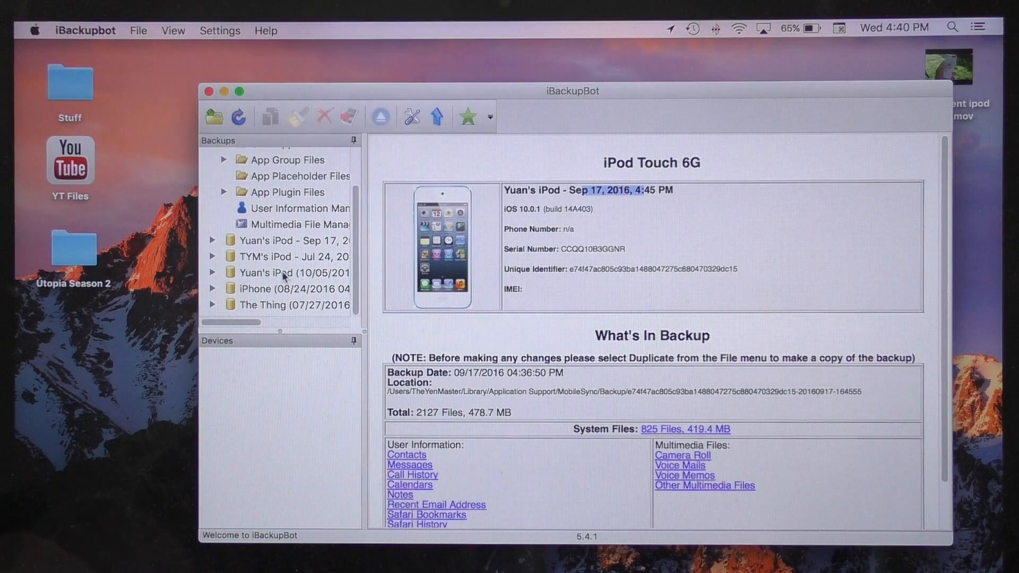
{"action": "left_click", "coordinate": [281, 288]}
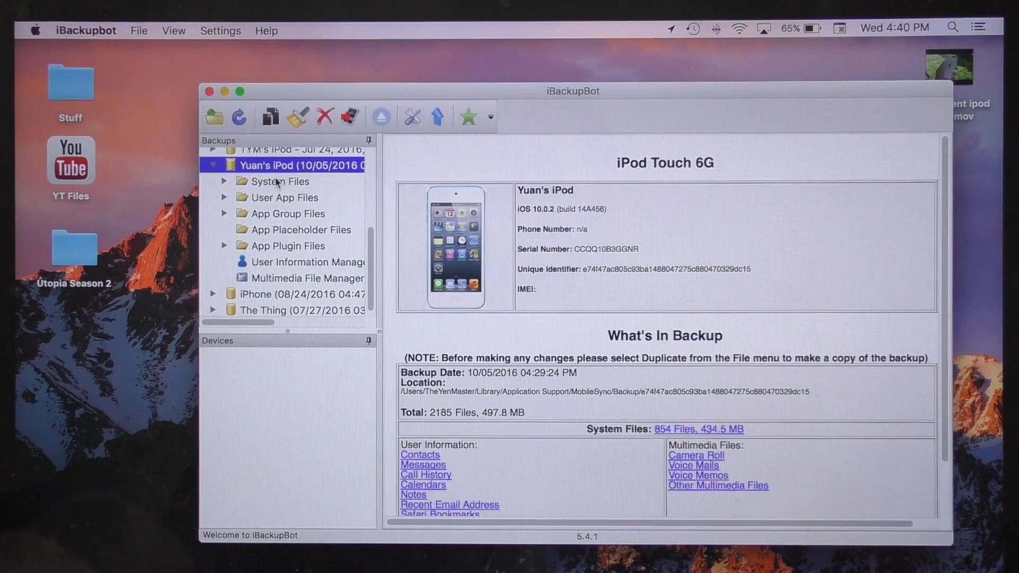
- Filter the System Files list by 'com.apple.' and open com.apple.springboard.plist
{"action": "left_click", "coordinate": [280, 181]}
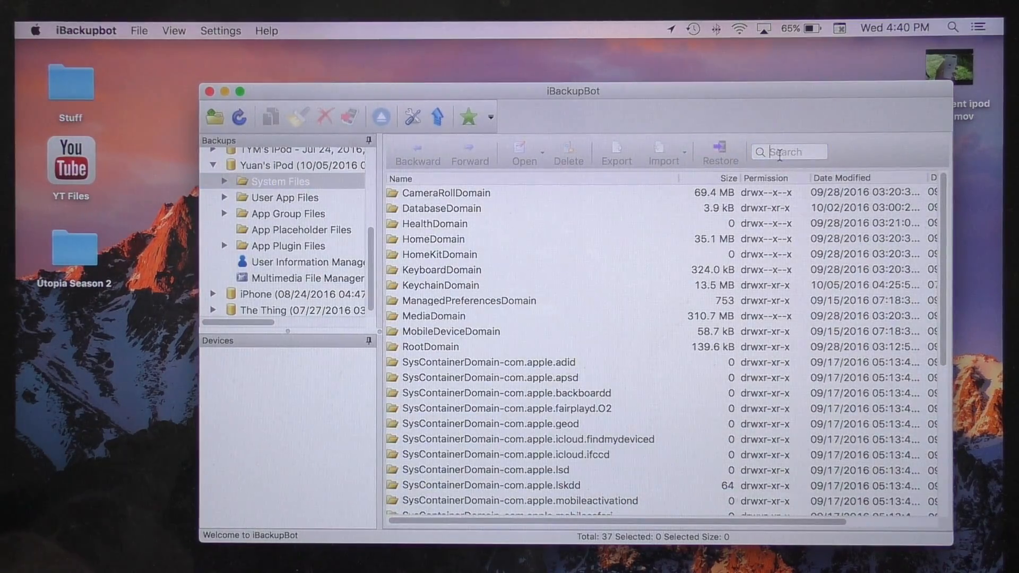
{"action": "left_click", "coordinate": [791, 152]}
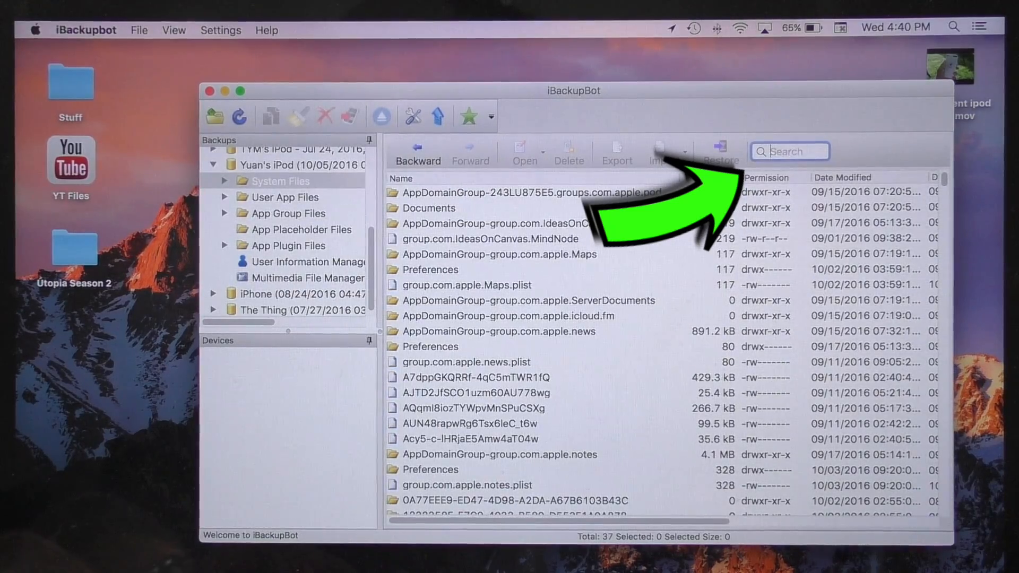
{"action": "type", "text": "com."}
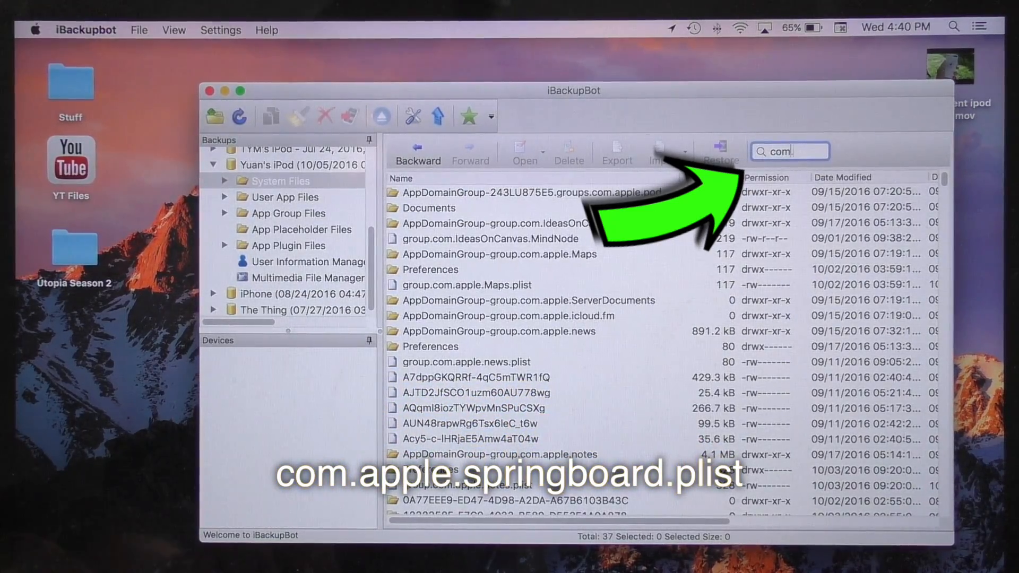
{"action": "type", "text": "apple."}
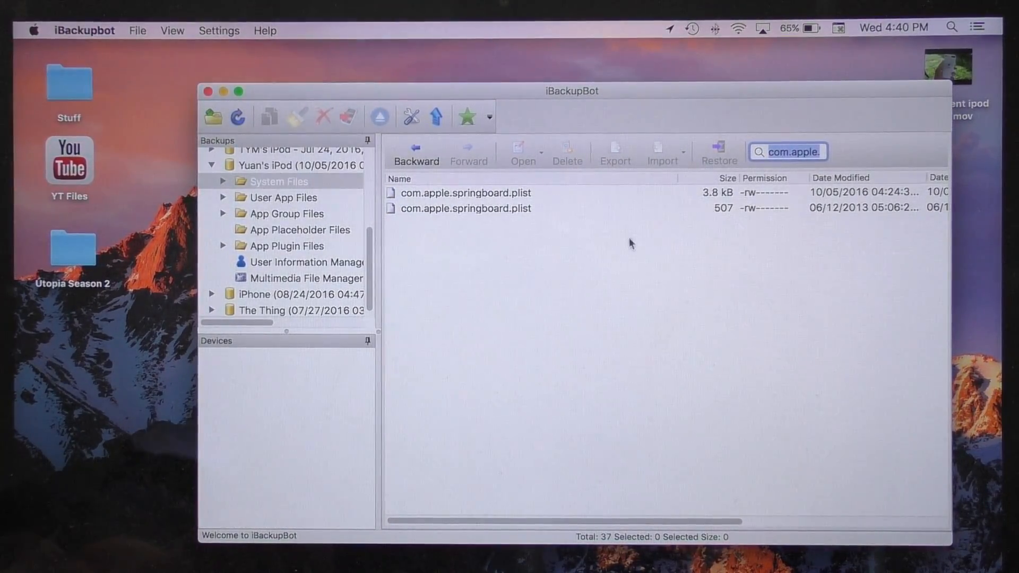
{"action": "mouse_move", "coordinate": [462, 215]}
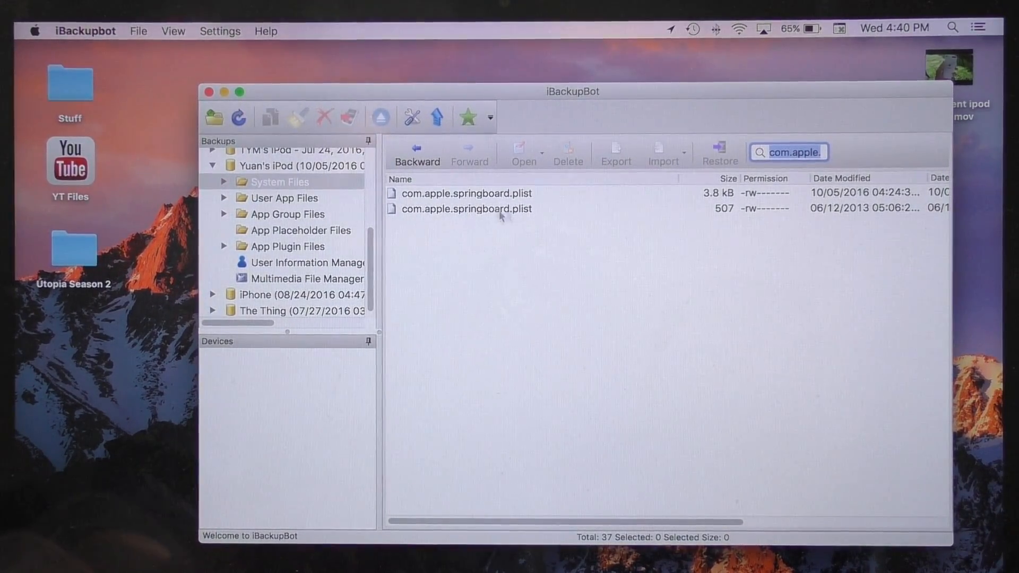
{"action": "left_click", "coordinate": [464, 193]}
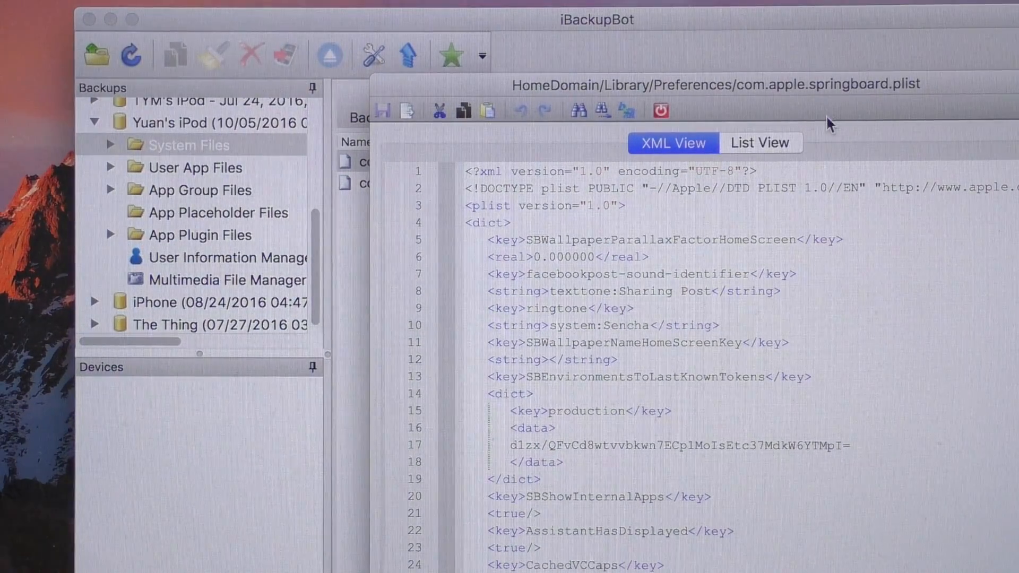
- Switch the springboard plist to List View and scroll down to SBShowBatteryLevel
{"action": "left_click", "coordinate": [734, 157]}
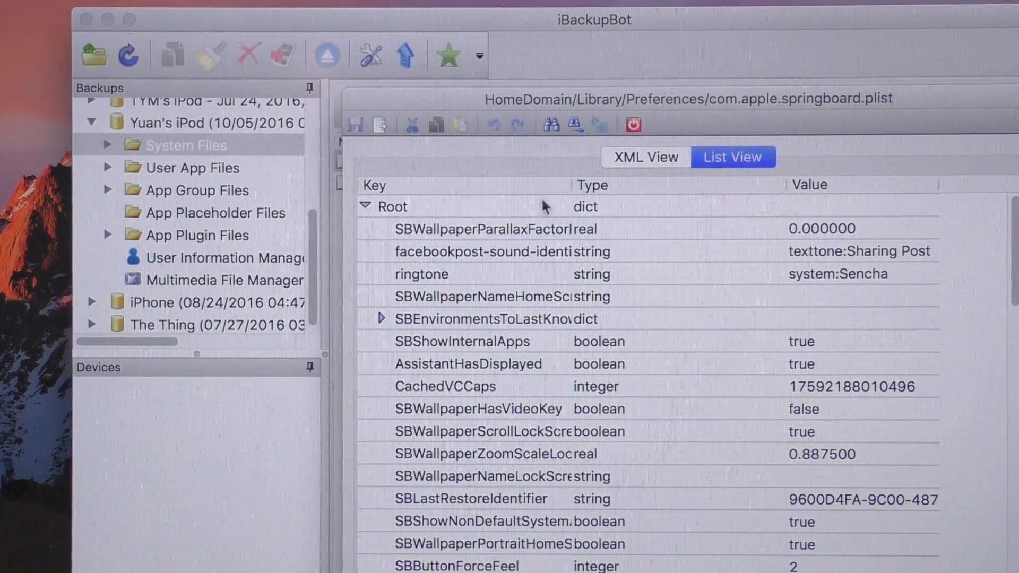
{"action": "mouse_move", "coordinate": [659, 266]}
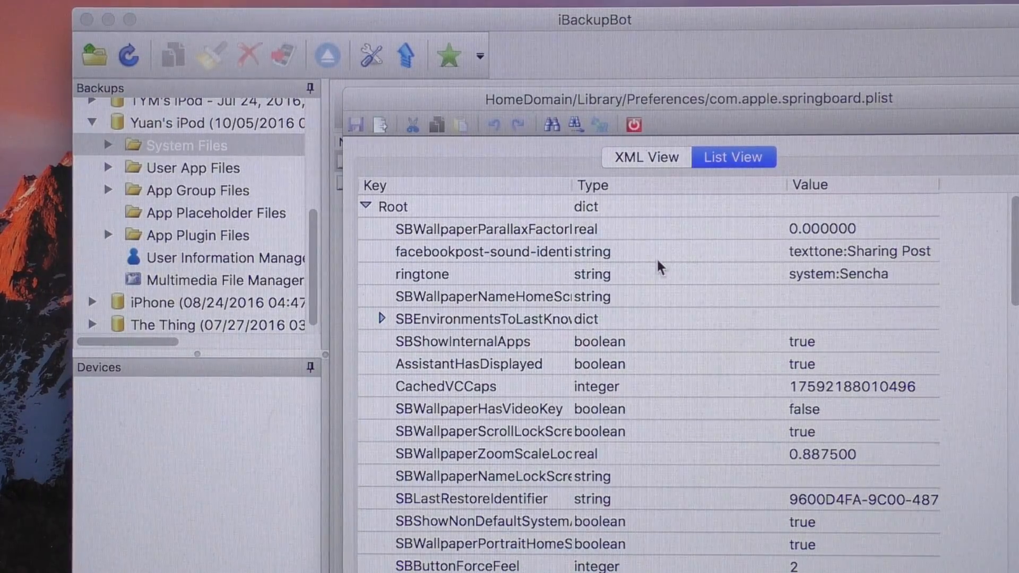
{"action": "mouse_move", "coordinate": [510, 279]}
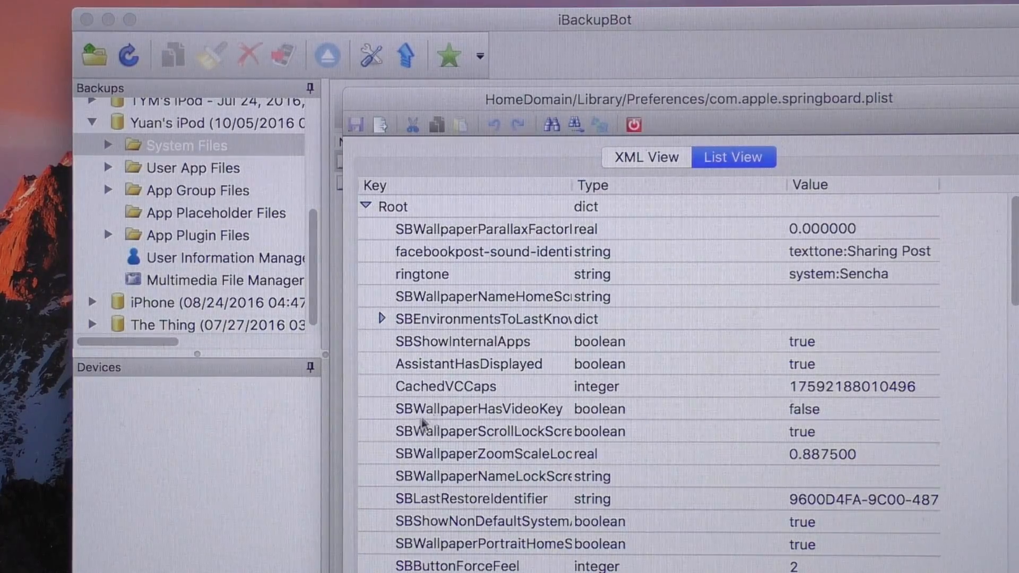
{"action": "scroll", "scroll_direction": "down", "scroll_amount": 3}
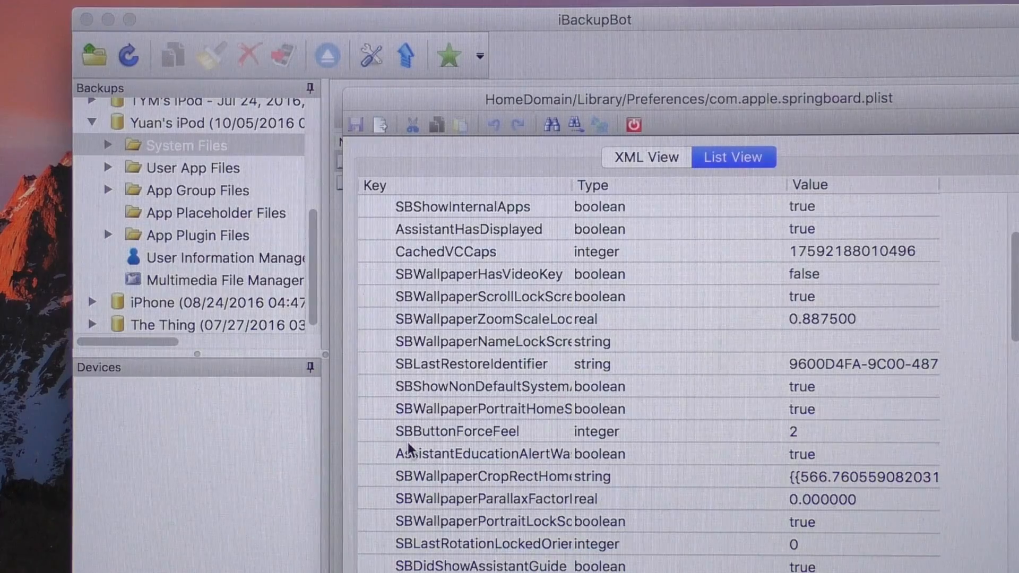
{"action": "scroll", "scroll_direction": "down", "scroll_amount": 3}
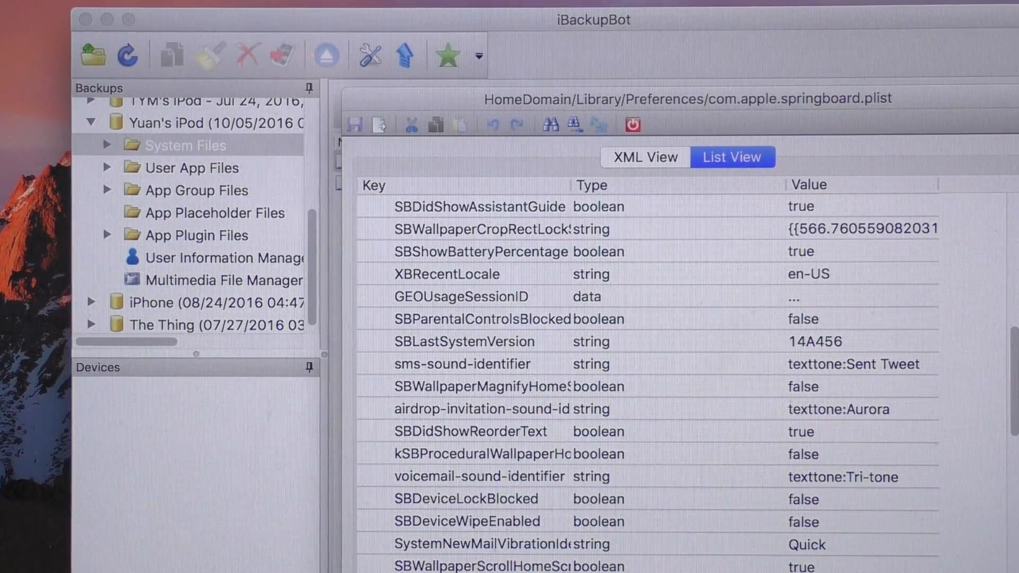
{"action": "scroll", "scroll_direction": "down", "scroll_amount": 3}
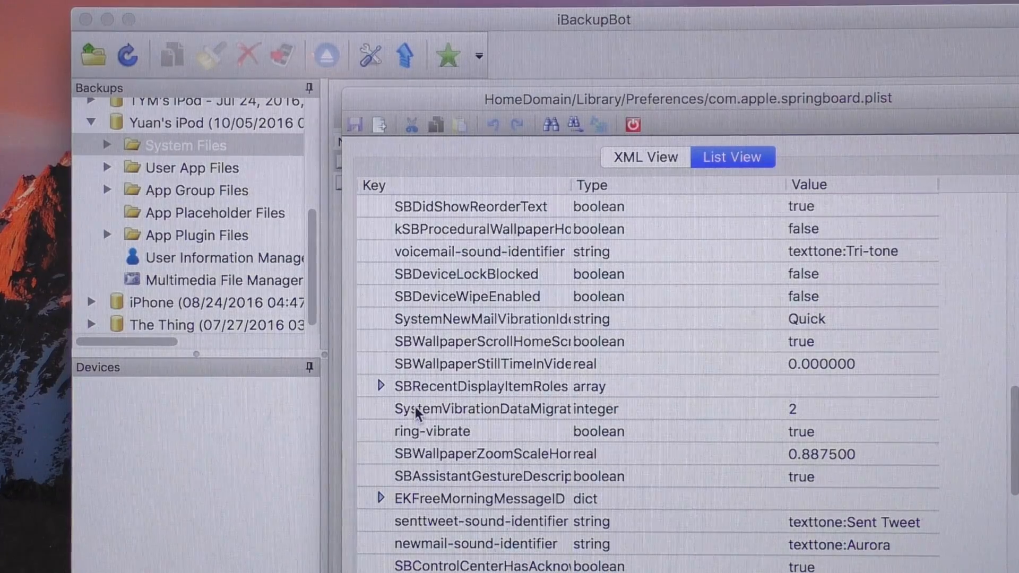
{"action": "scroll", "scroll_direction": "down", "scroll_amount": 3}
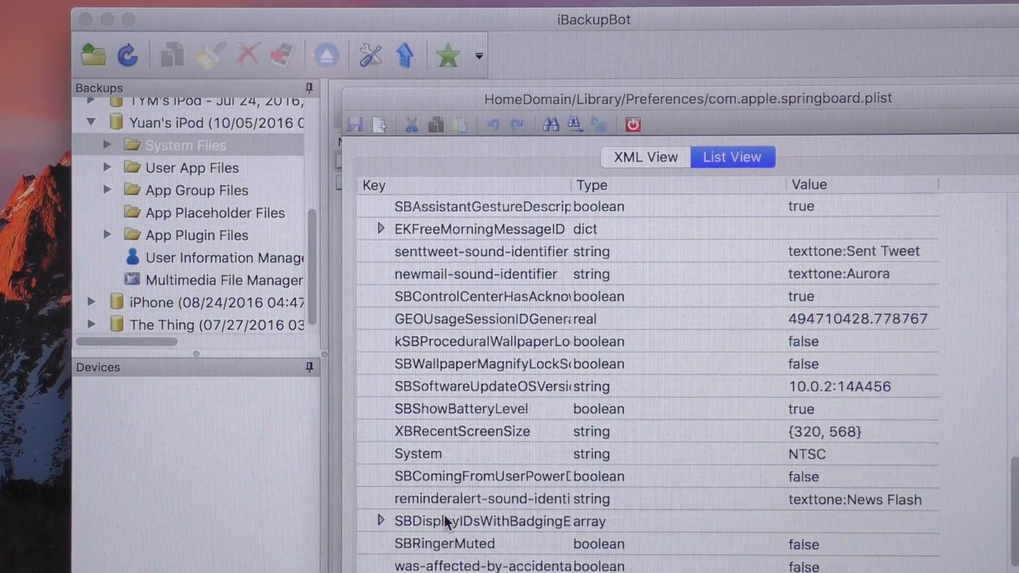
{"action": "scroll", "scroll_direction": "down", "scroll_amount": 3}
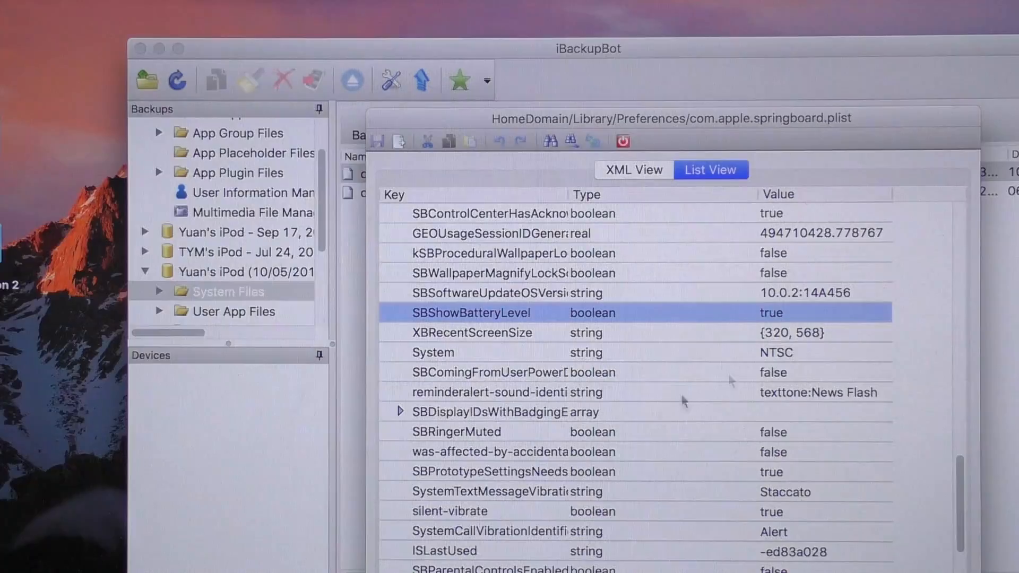
- Uncheck SBShowBatteryLevel in its edit dialog and confirm it as false
{"action": "double_click", "coordinate": [471, 313]}
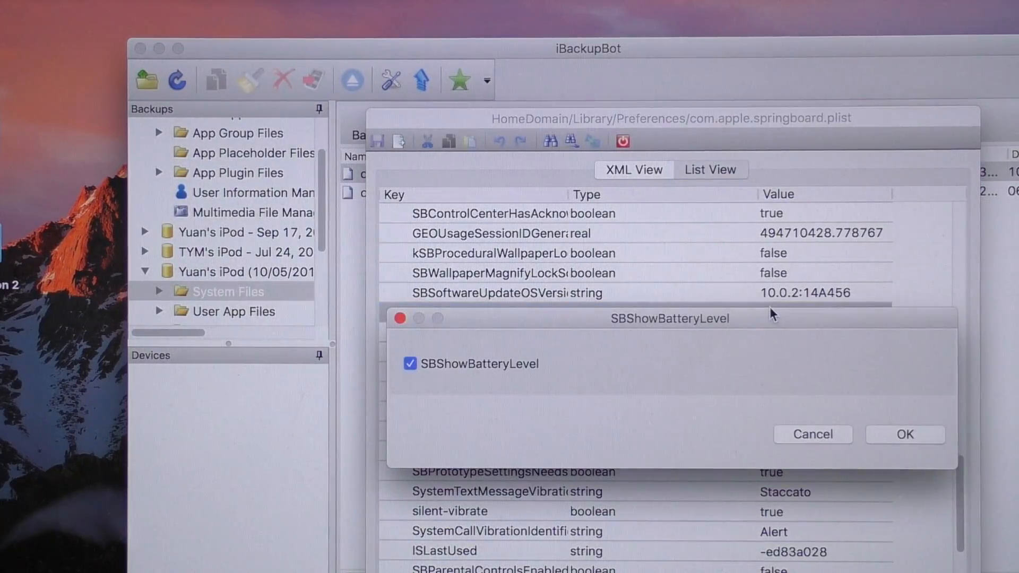
{"action": "left_click", "coordinate": [409, 364]}
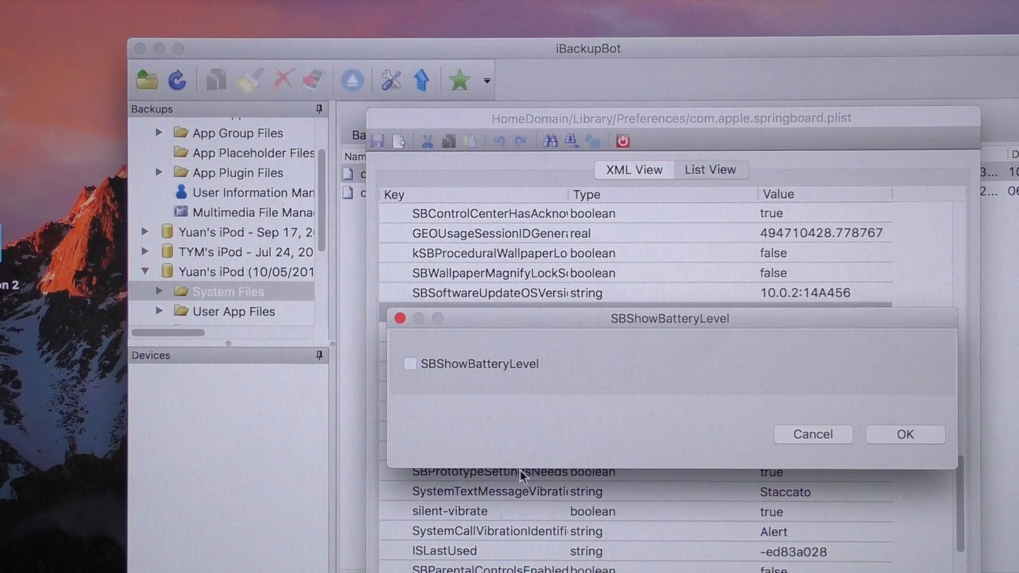
{"action": "left_click", "coordinate": [906, 434]}
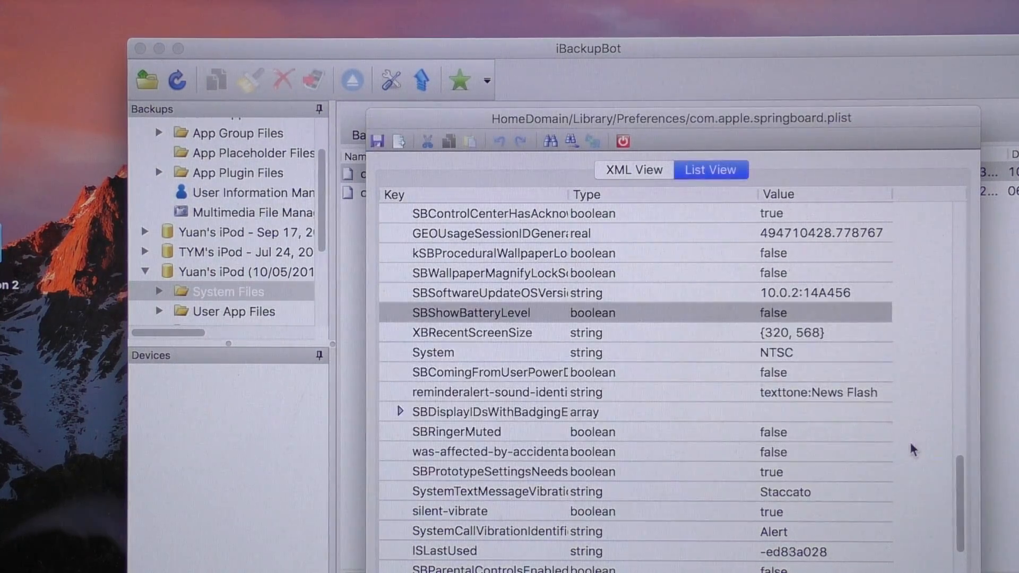
{"action": "mouse_move", "coordinate": [661, 182]}
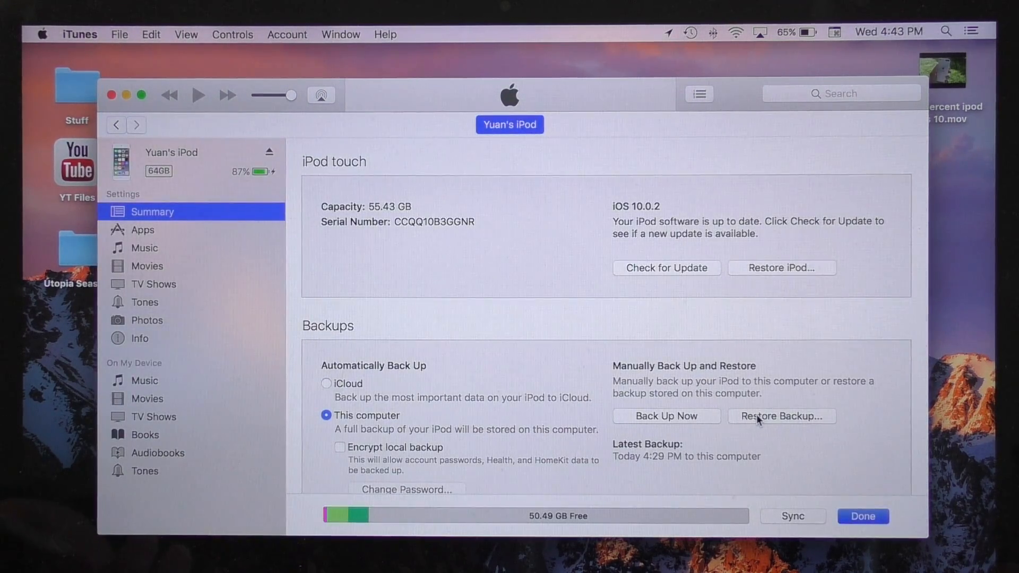
- Restore the iPod in iTunes from its most recent backup, made today at 4:29 PM
{"action": "left_click", "coordinate": [781, 416]}
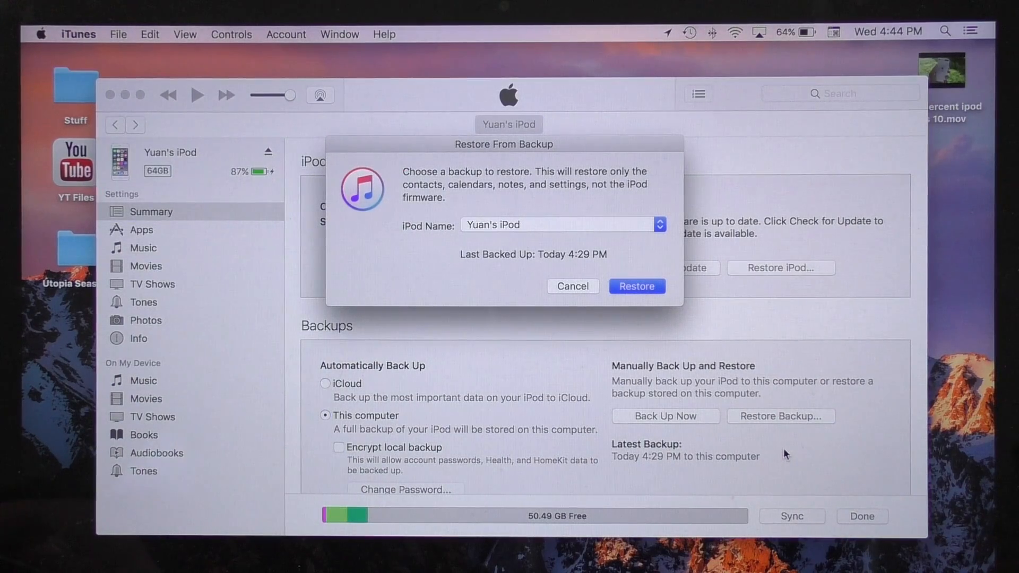
{"action": "left_click", "coordinate": [563, 224]}
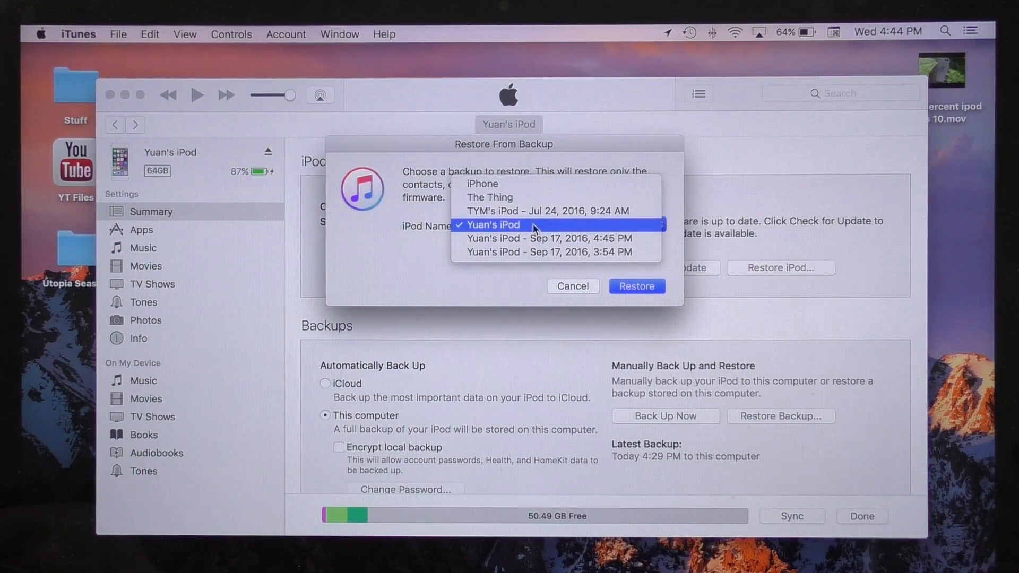
{"action": "left_click", "coordinate": [494, 224]}
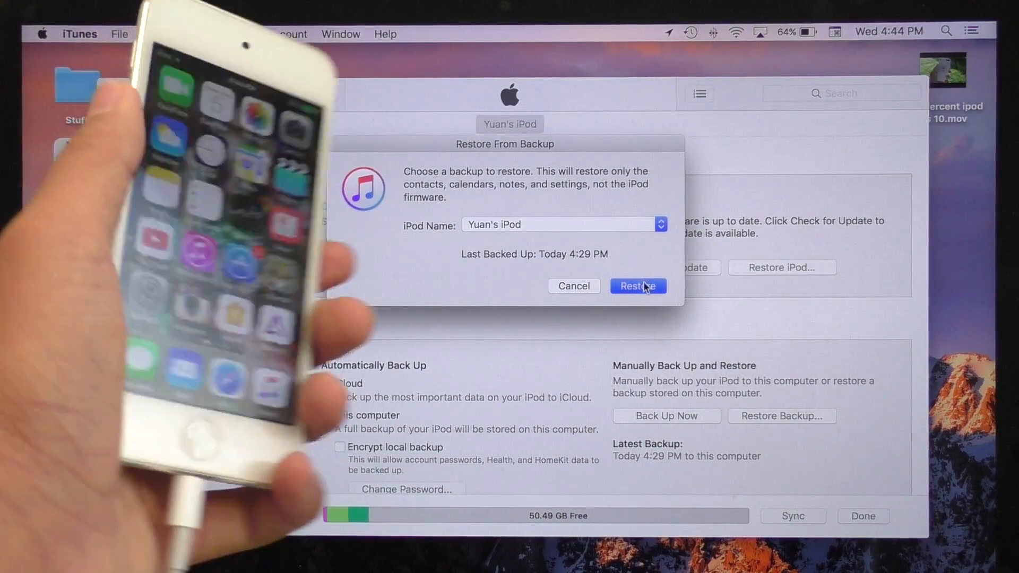
{"action": "left_click", "coordinate": [638, 286]}
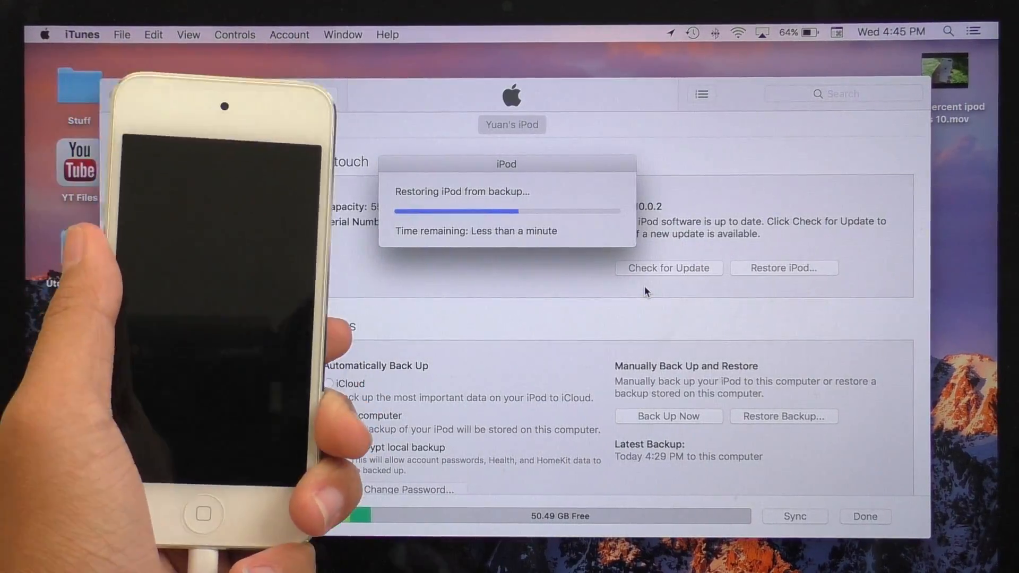